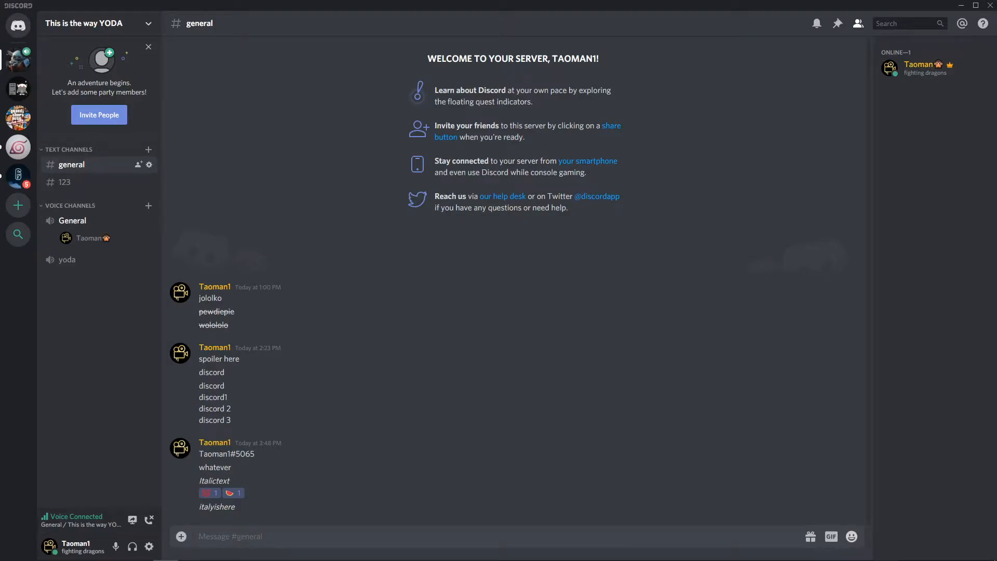
pyautogui.moveTo(430, 373)
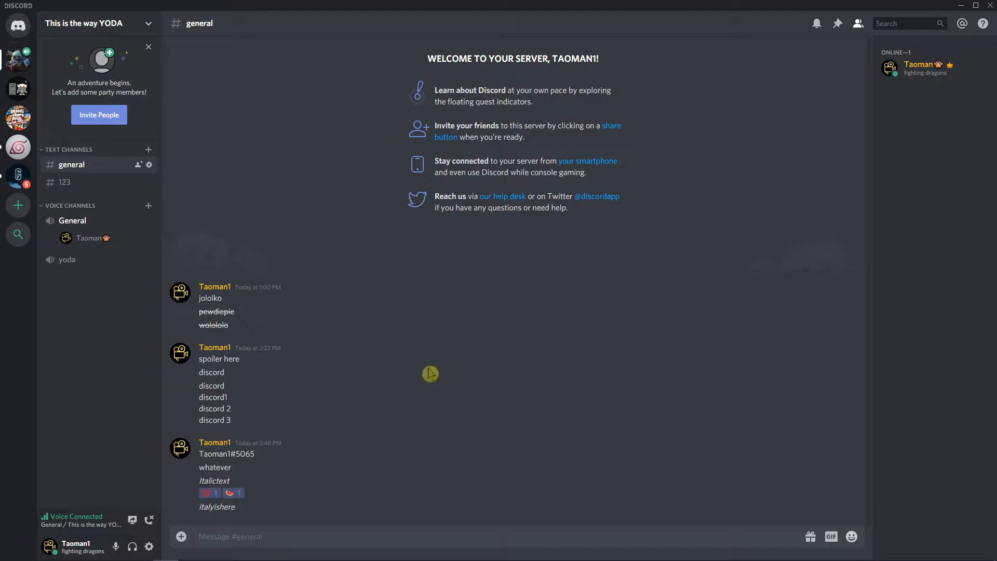
pyautogui.moveTo(18, 59)
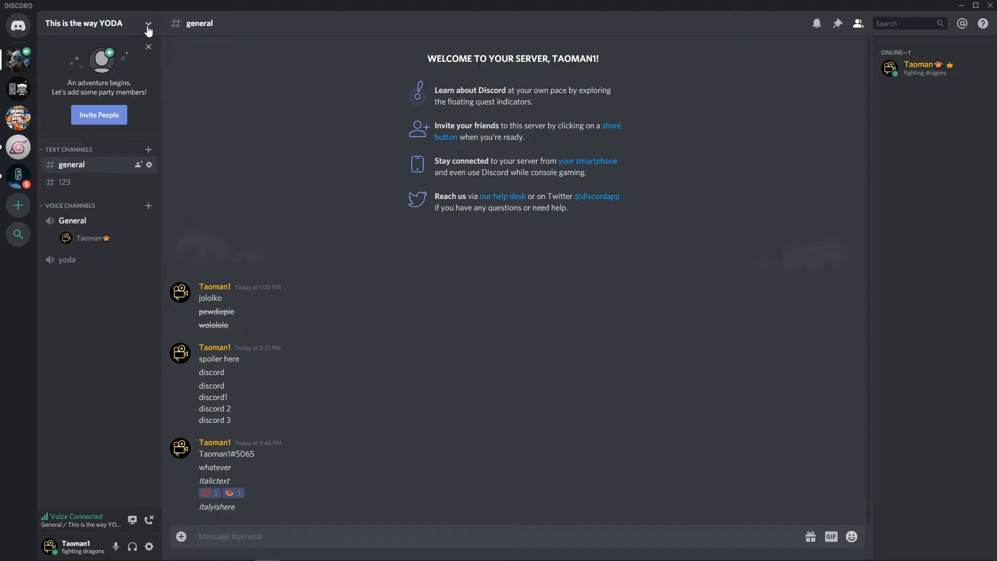
# - Toggle the server's options menu and enter the text 'this is'
pyautogui.click(147, 23)
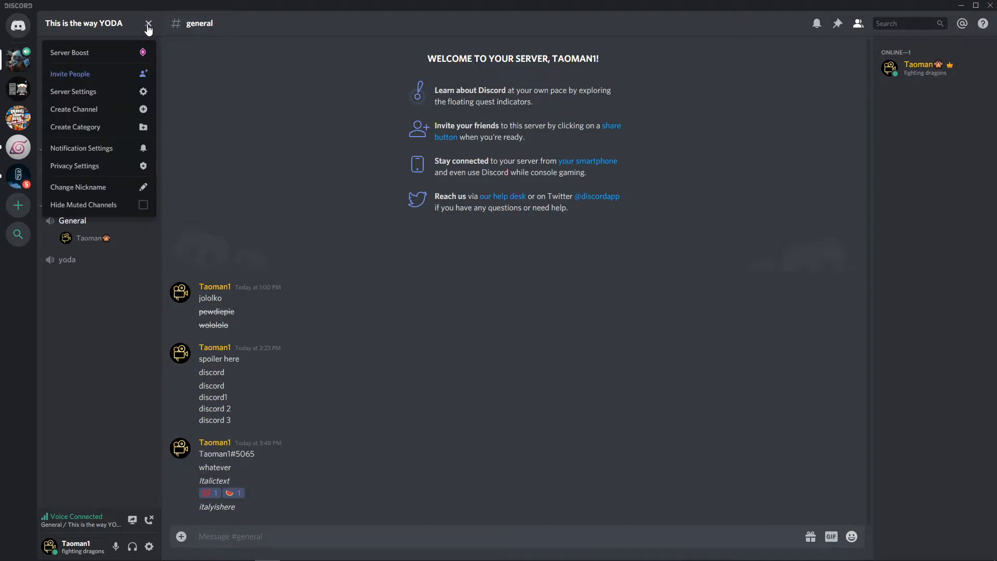
pyautogui.click(148, 24)
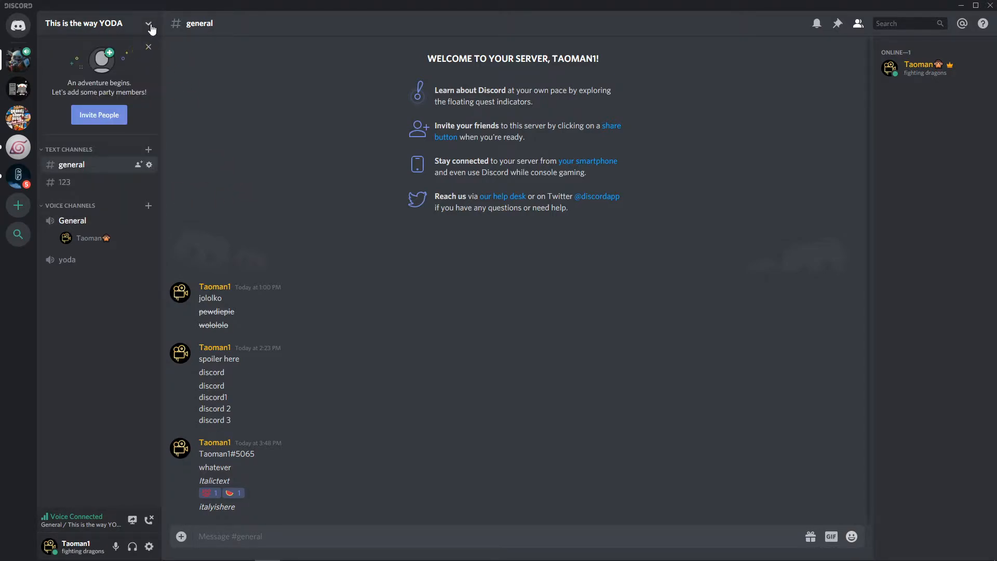
pyautogui.click(147, 24)
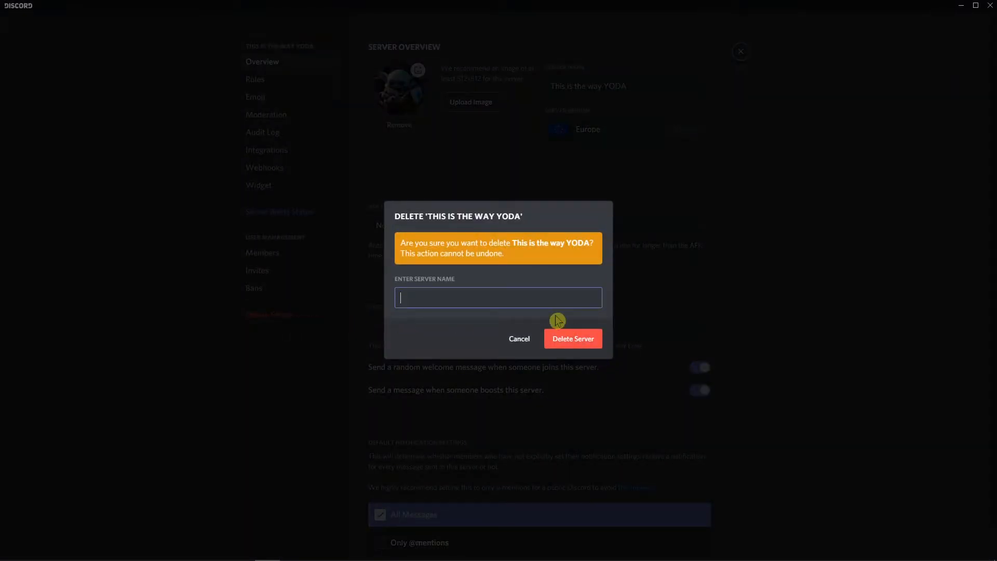
pyautogui.write('this is')
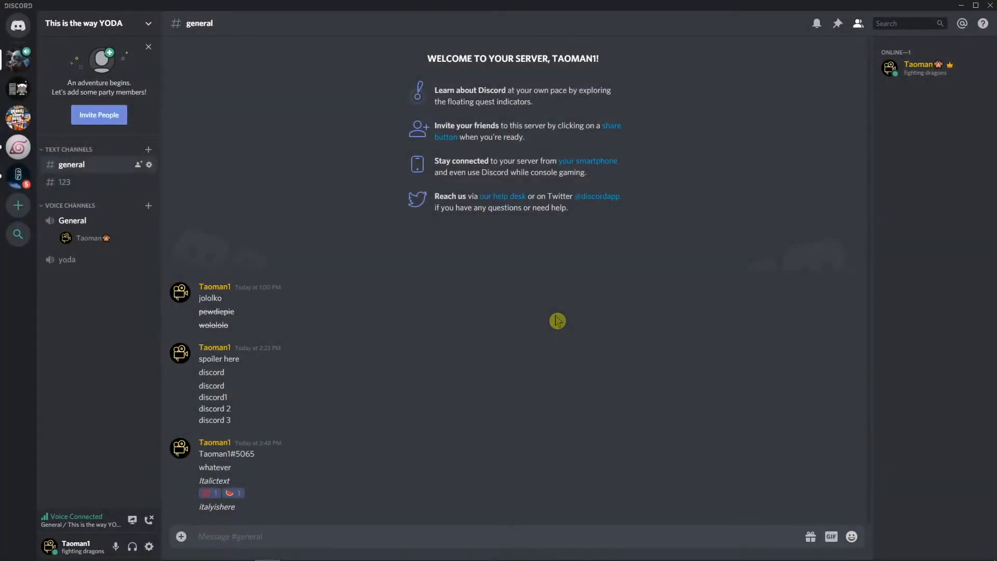
# - In User Settings, enable Streamer Mode briefly and switch it back off
pyautogui.click(18, 25)
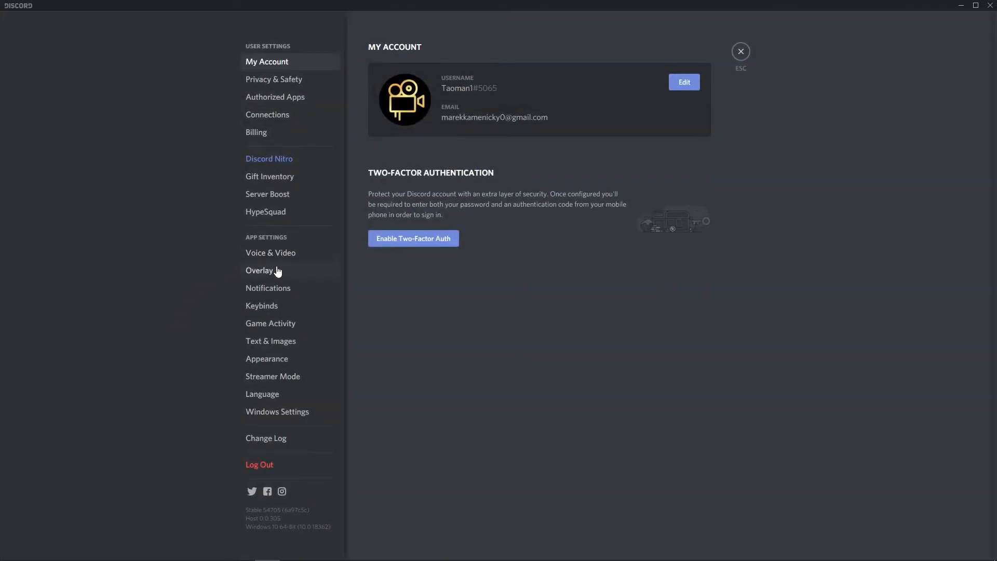
pyautogui.click(273, 375)
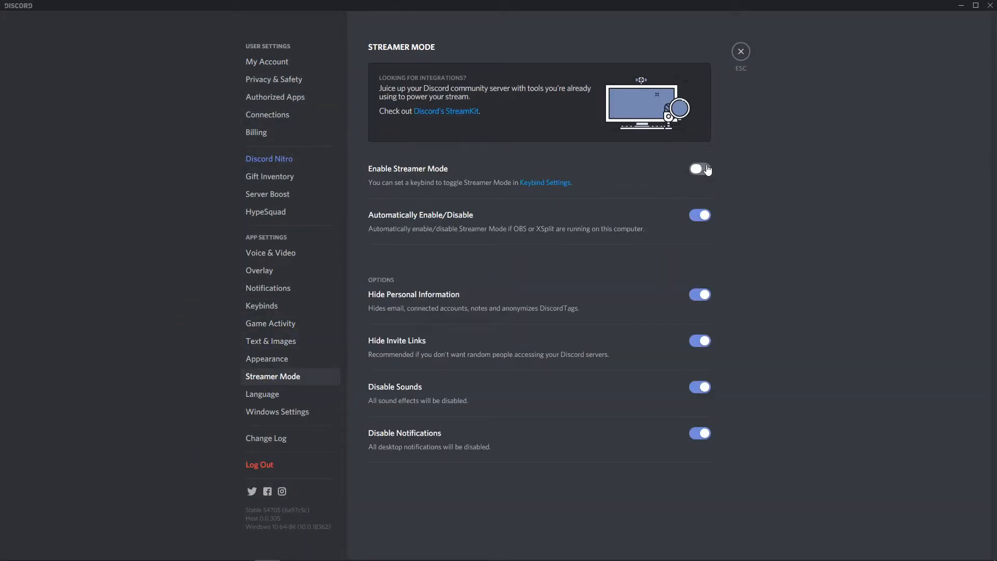
pyautogui.click(699, 168)
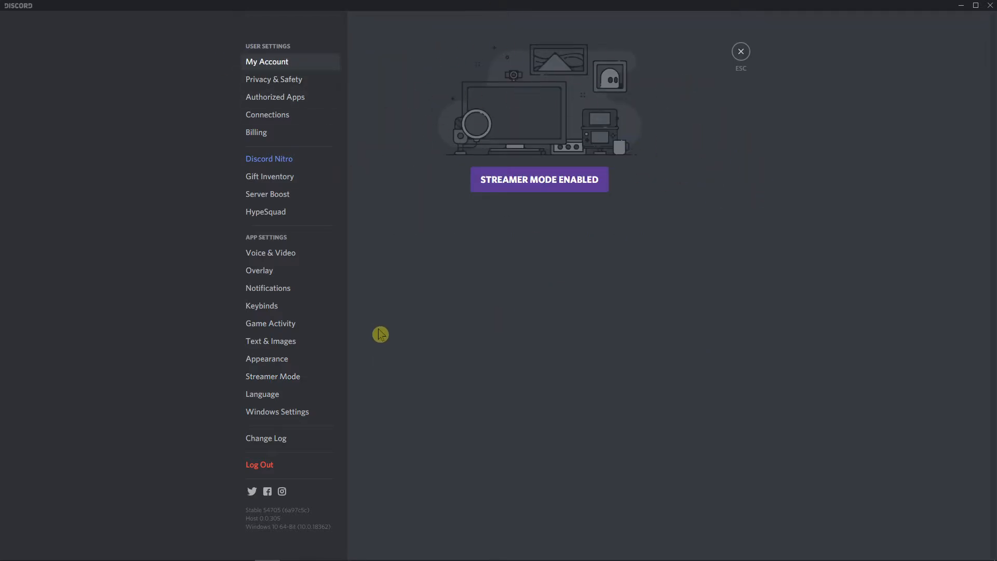
pyautogui.click(272, 376)
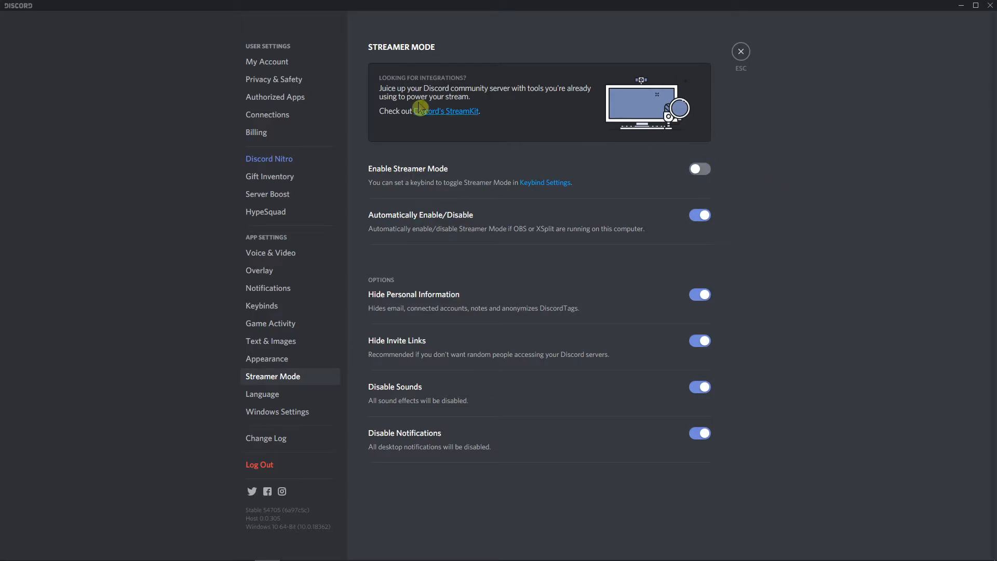
# - Go to the My Account overview page in user settings
pyautogui.click(267, 61)
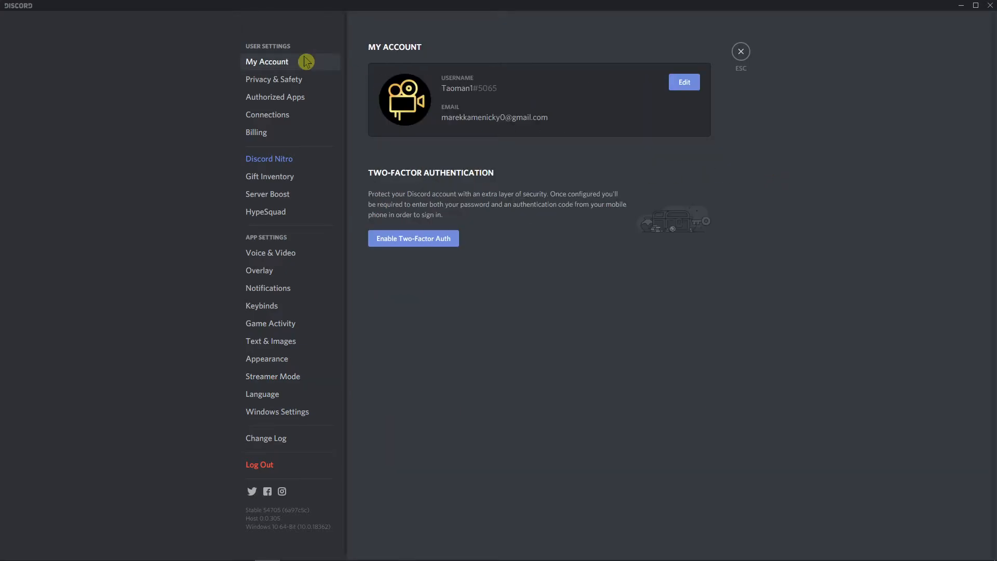
pyautogui.moveTo(683, 82)
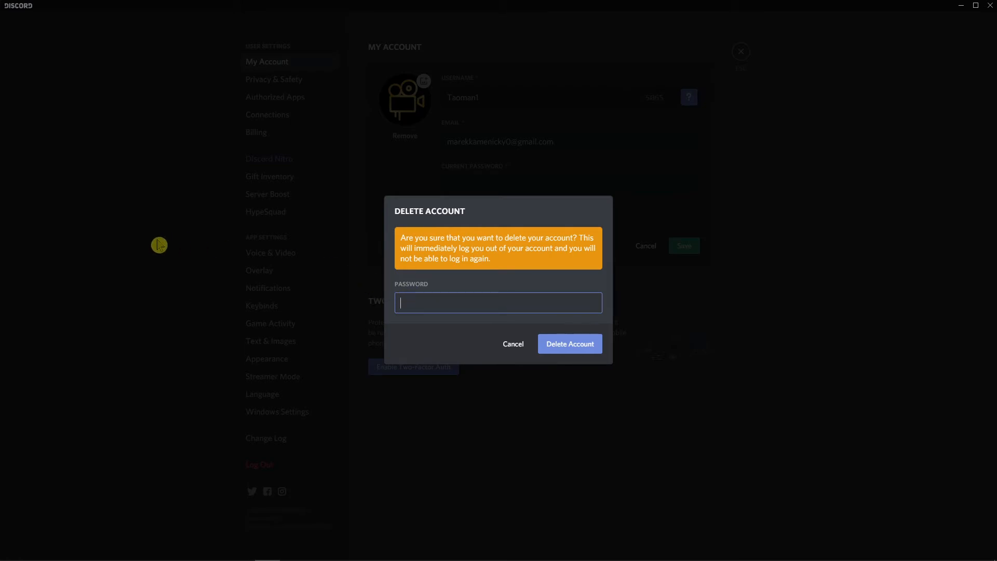
pyautogui.moveTo(387, 267)
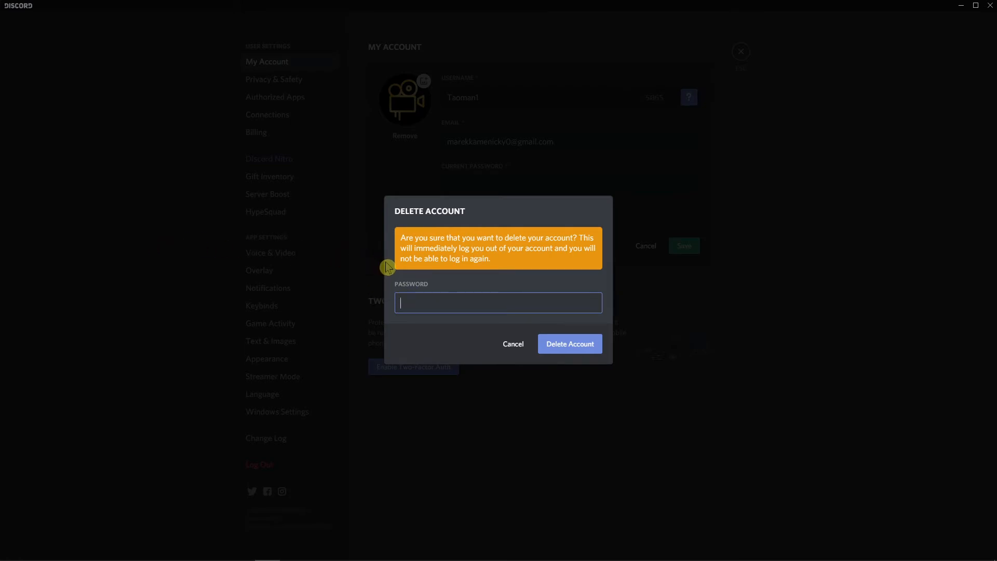